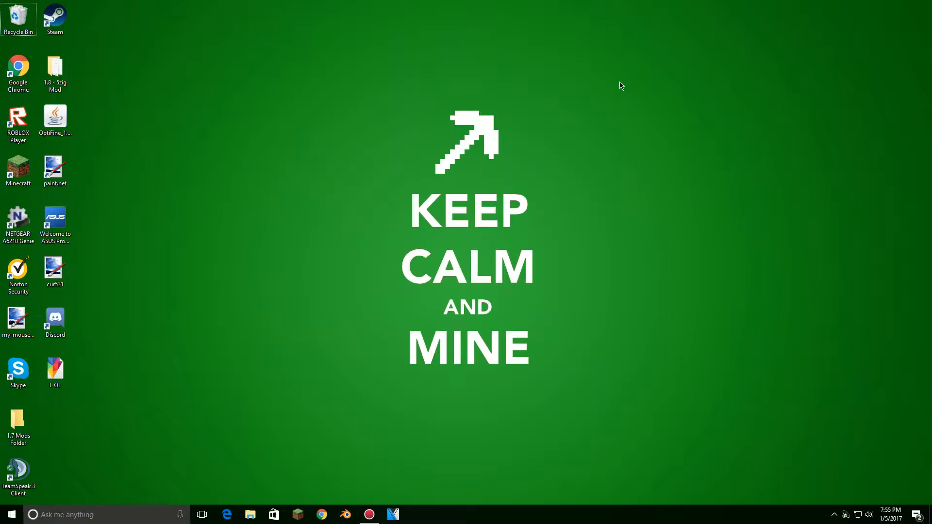
mouse_move(612, 131)
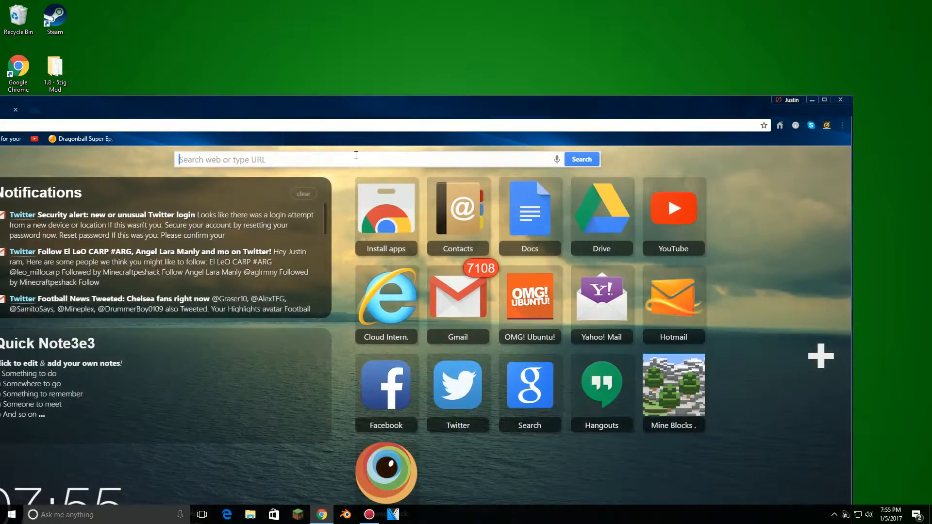
Search the web for the Flob Motion Blur shader pack and download its zip to the desktop
click(824, 99)
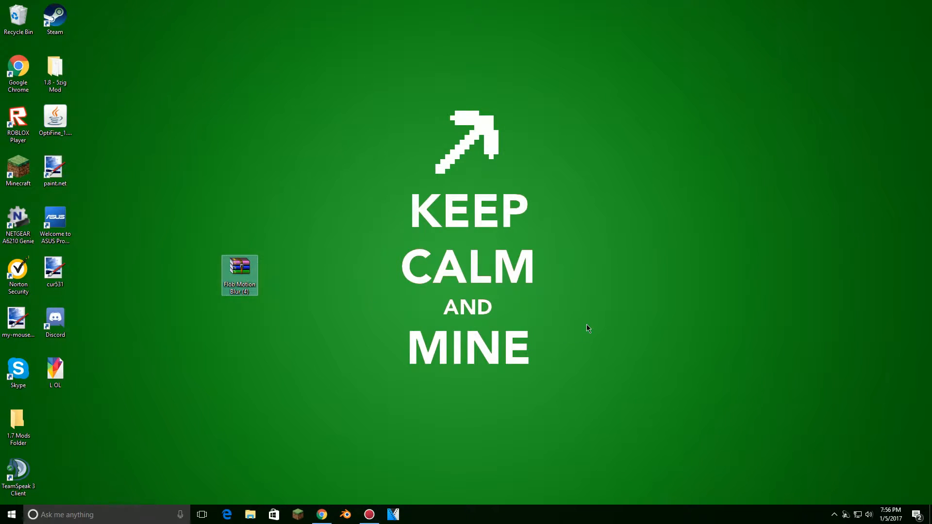
Open the downloaded Flob Motion Blur (4) zip from the desktop in WinRAR
double_click(239, 275)
text(%)
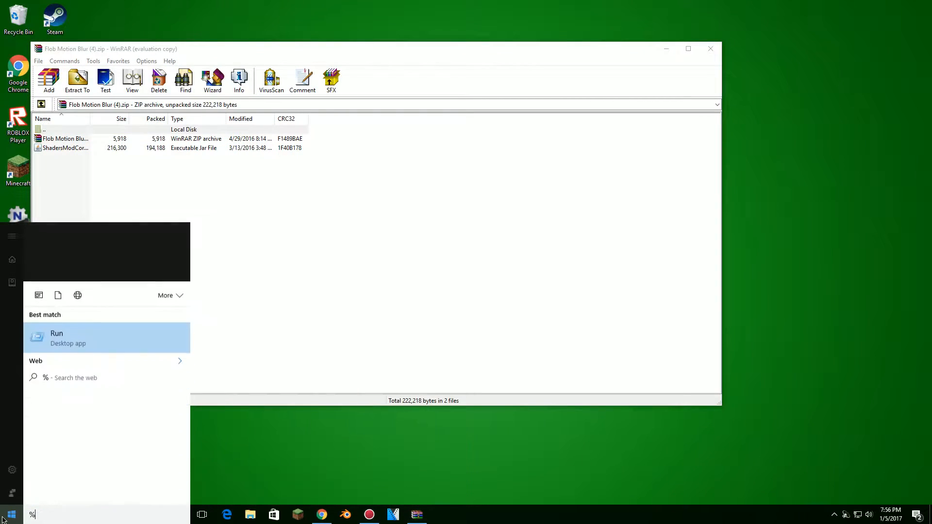
Navigate via %appdata% to the .minecraft folder and into its shaderpacks folder
text(appdata)
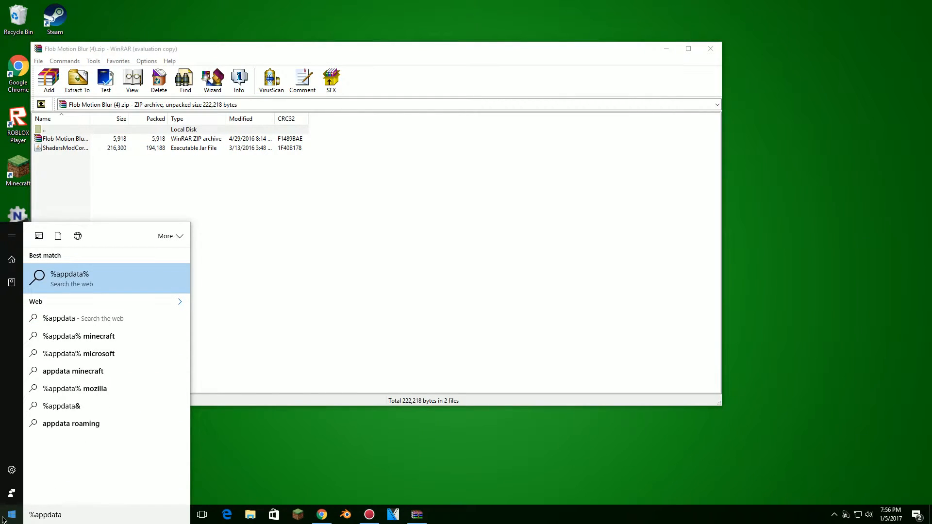
click(67, 273)
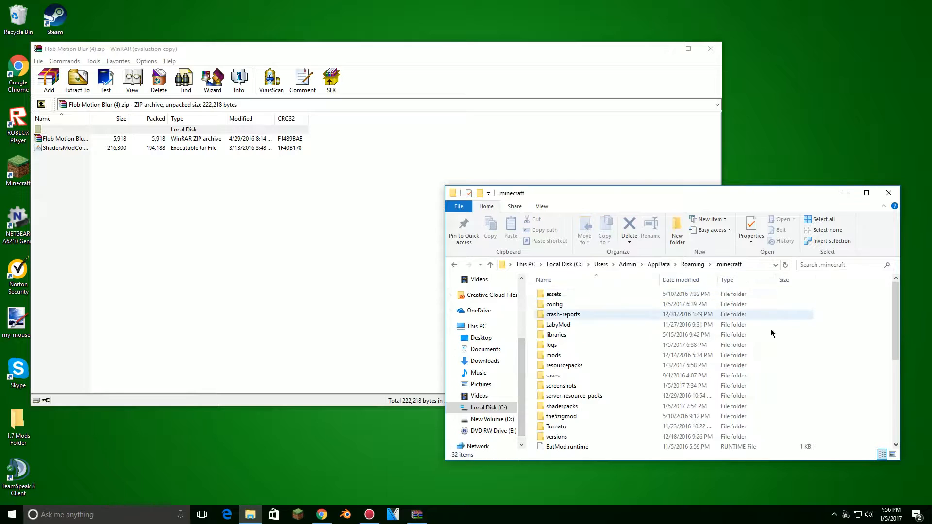
click(554, 304)
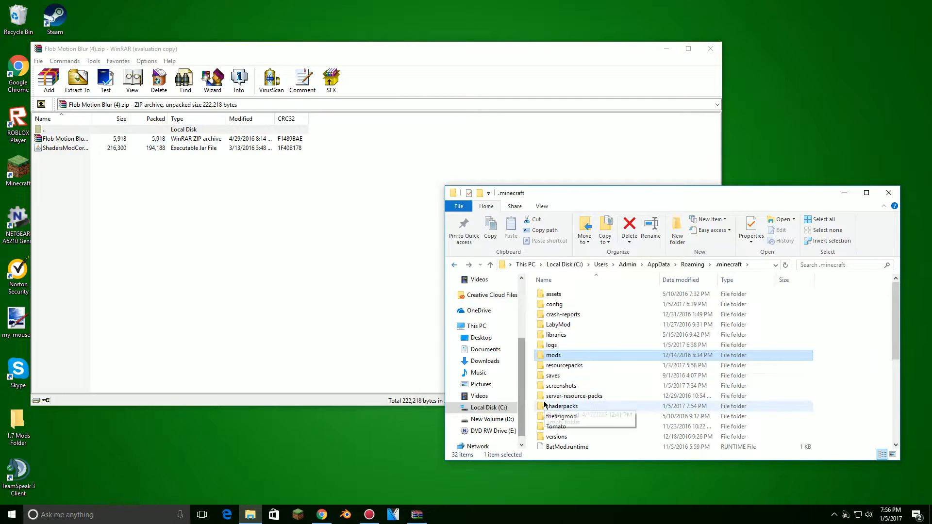
double_click(562, 405)
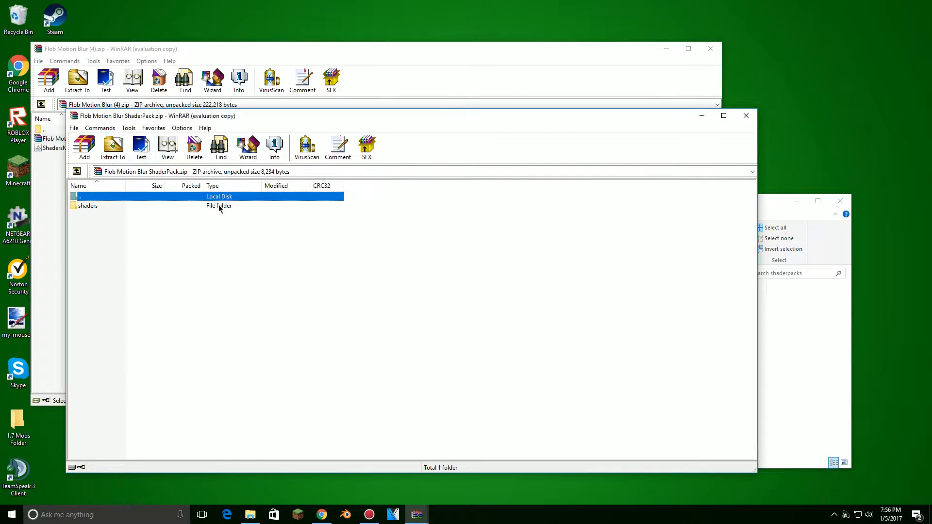
Back out of the inner archive and pick the shader pack file to copy into shaderpacks
double_click(88, 205)
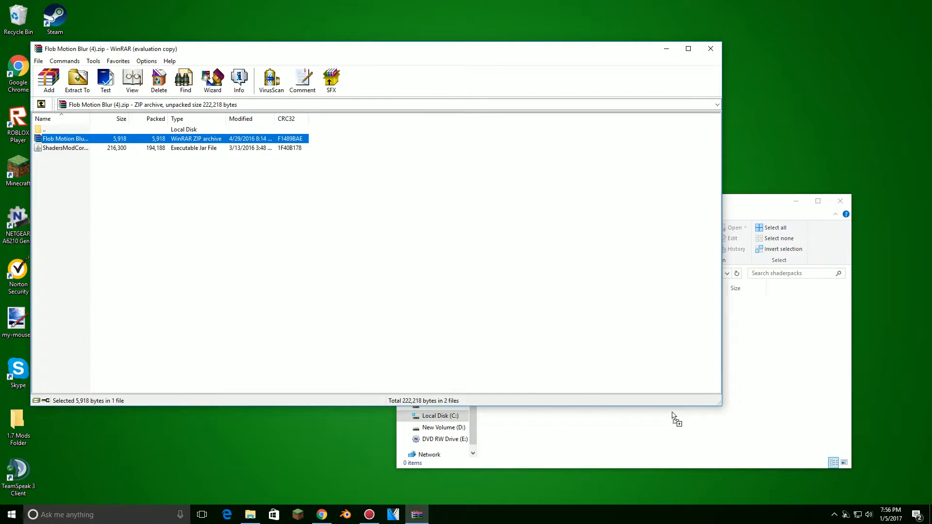
click(65, 148)
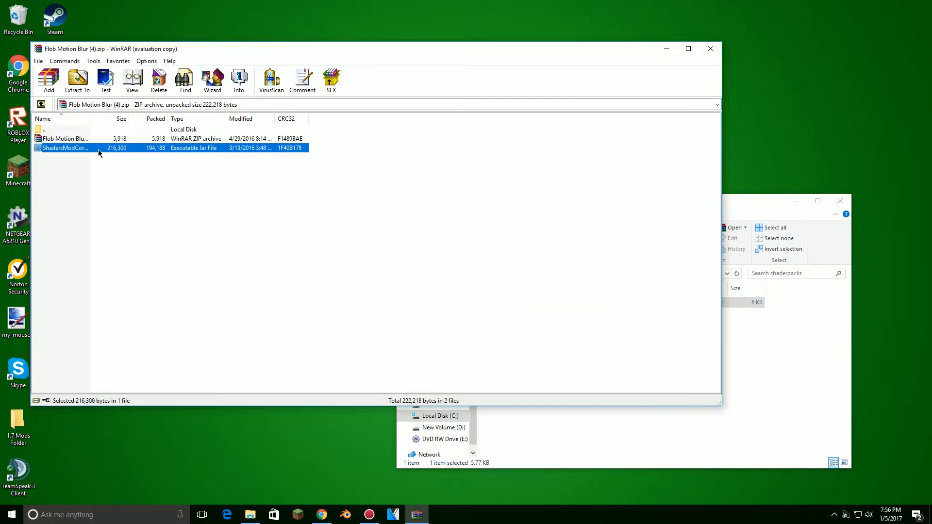
mouse_move(140, 156)
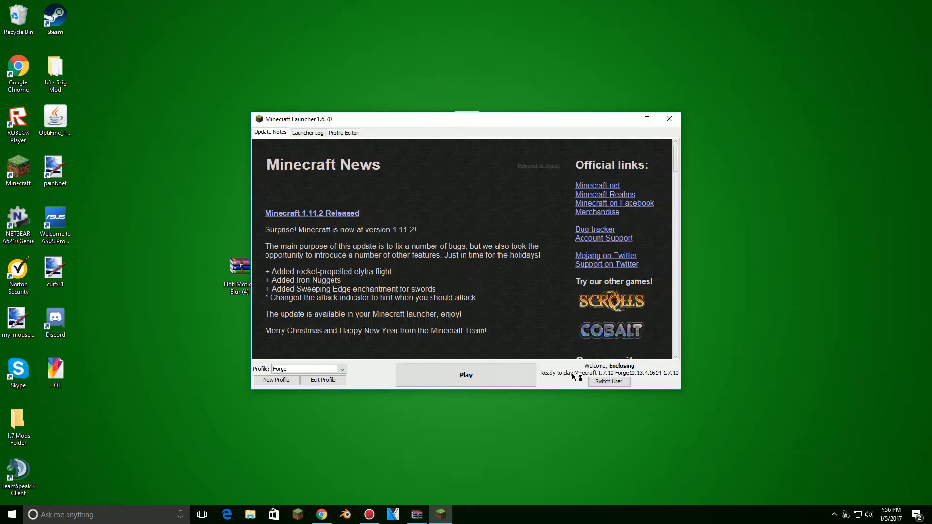
Play Minecraft 1.7.10 from the launcher using the Forge profile
click(465, 374)
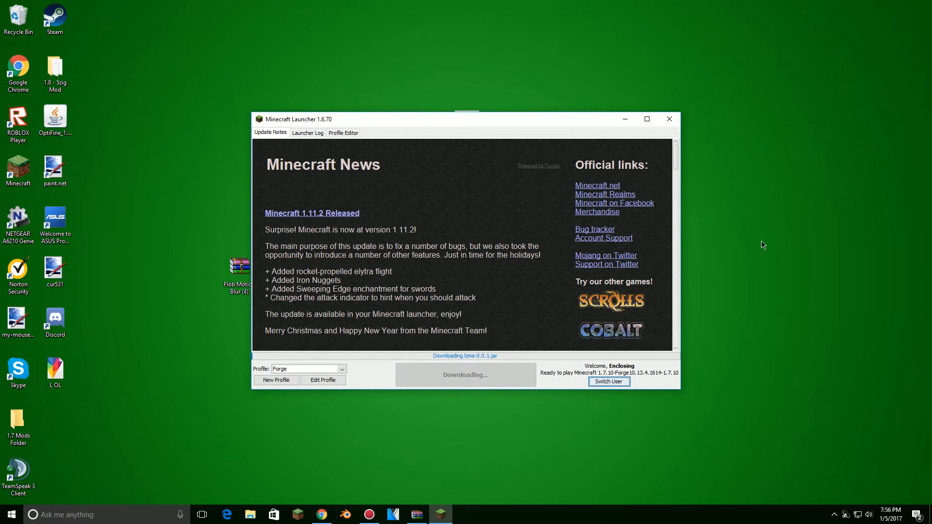
click(668, 119)
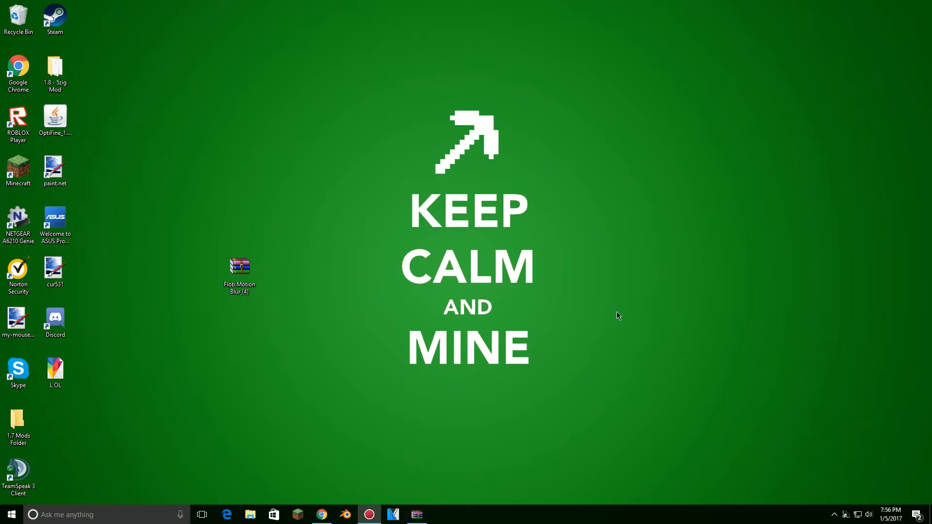
mouse_move(530, 306)
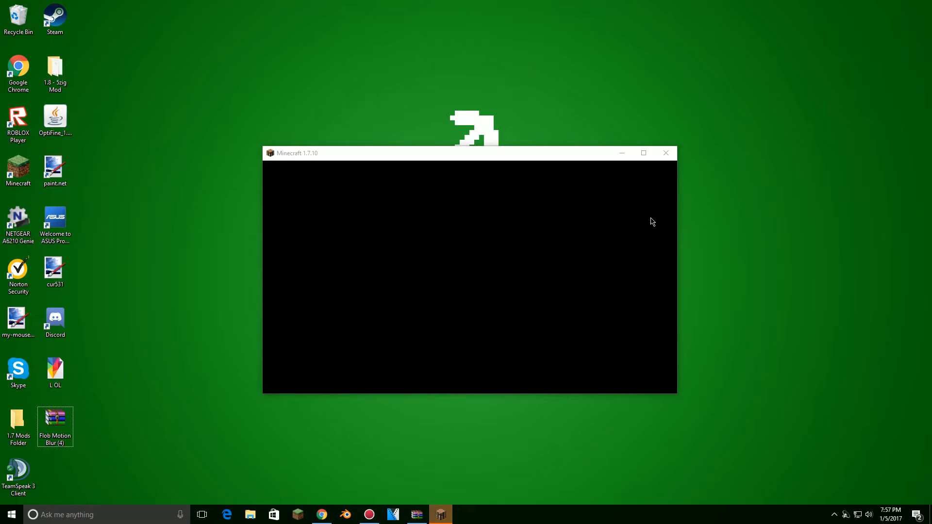
mouse_move(681, 255)
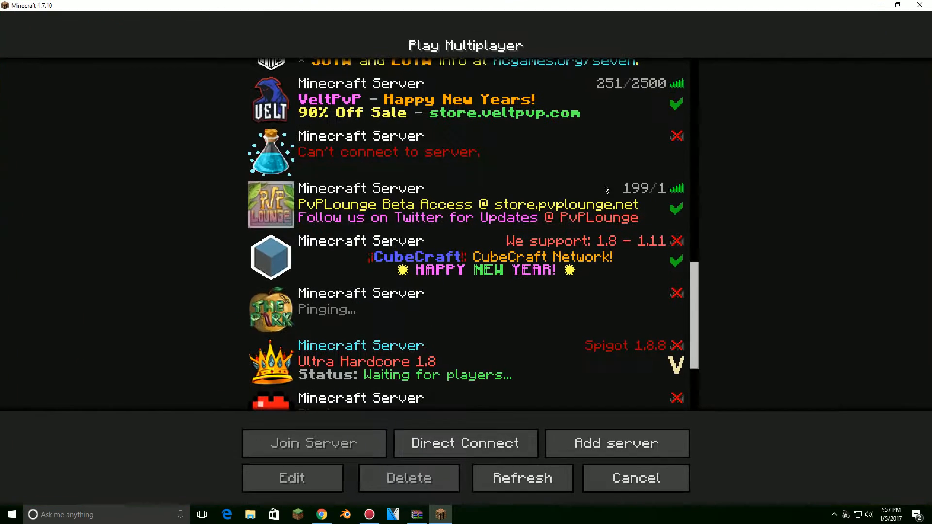
Browse the multiplayer server list and join a server
scroll(down, 3)
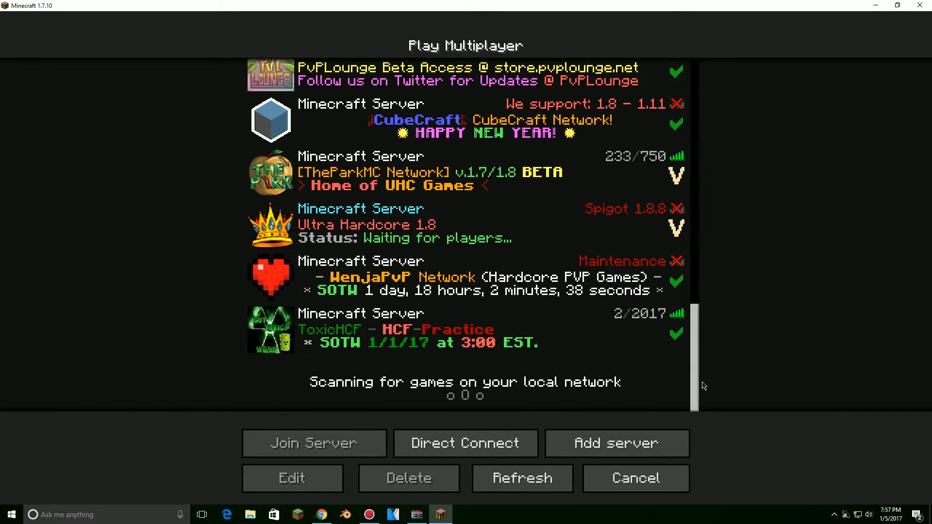
scroll(up, 3)
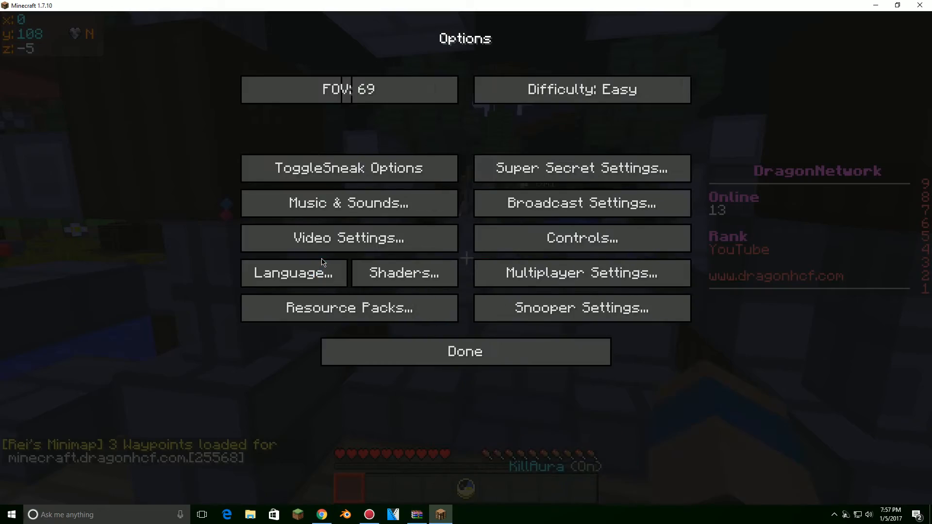
Select Flob Motion Blur ShaderPack.zip in Options > Shaders so shaders initialize in-world
click(404, 273)
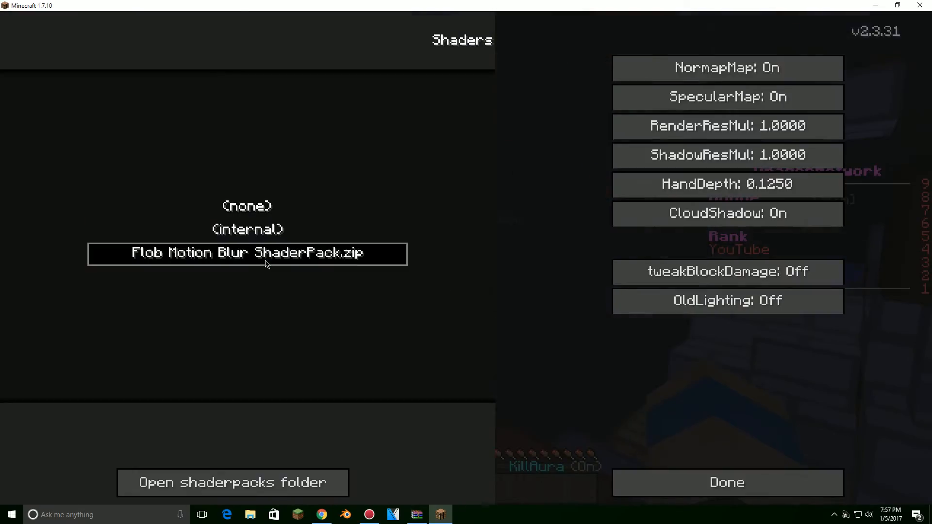
click(726, 482)
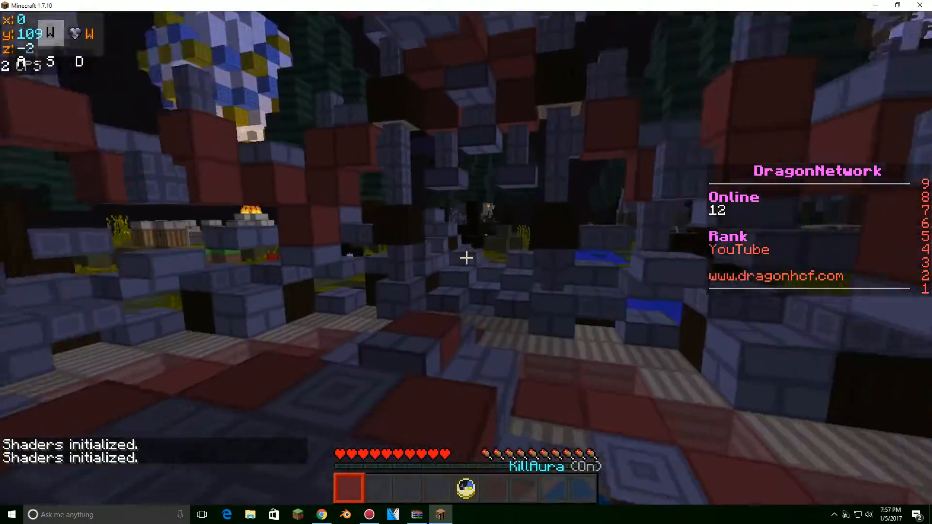